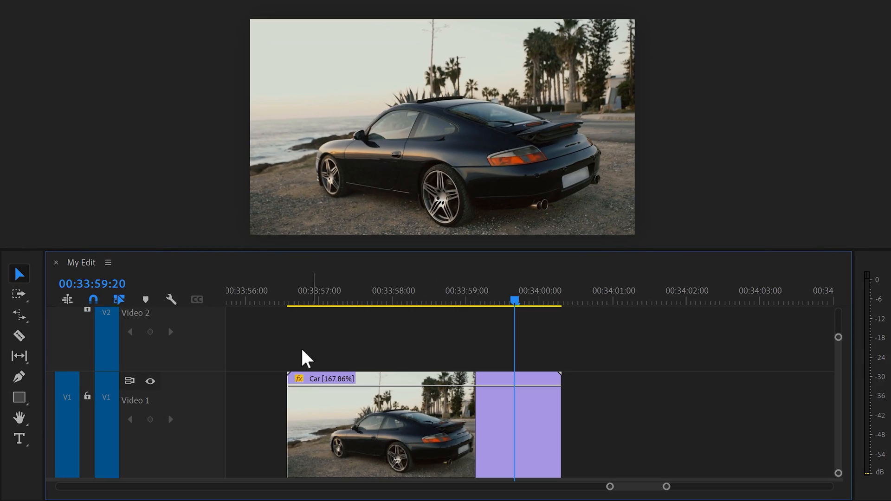
{"action": "mouse_move", "coordinate": [358, 354]}
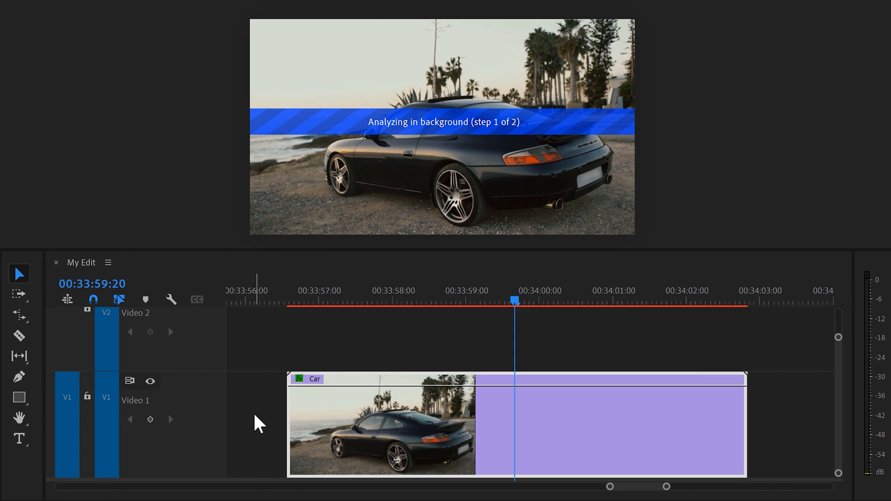
- Nest the stabilized Car clip into its own sequence via its context menu
{"action": "right_click", "coordinate": [380, 426]}
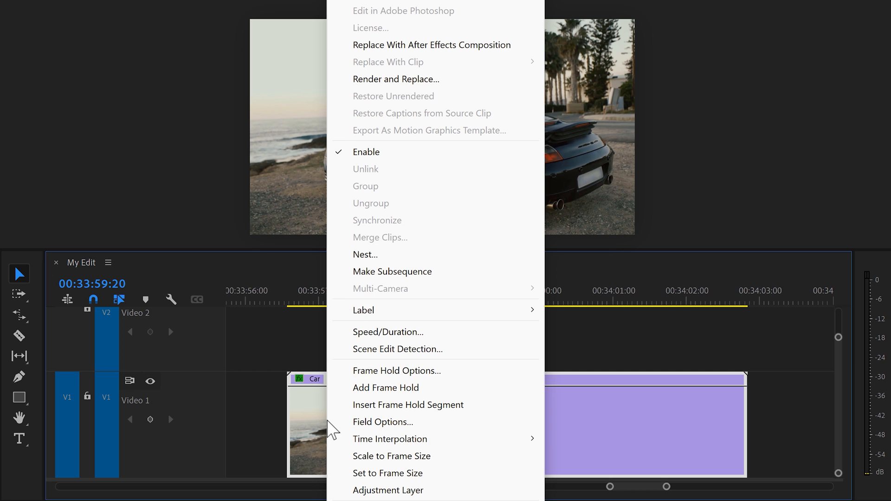
{"action": "left_click", "coordinate": [365, 254]}
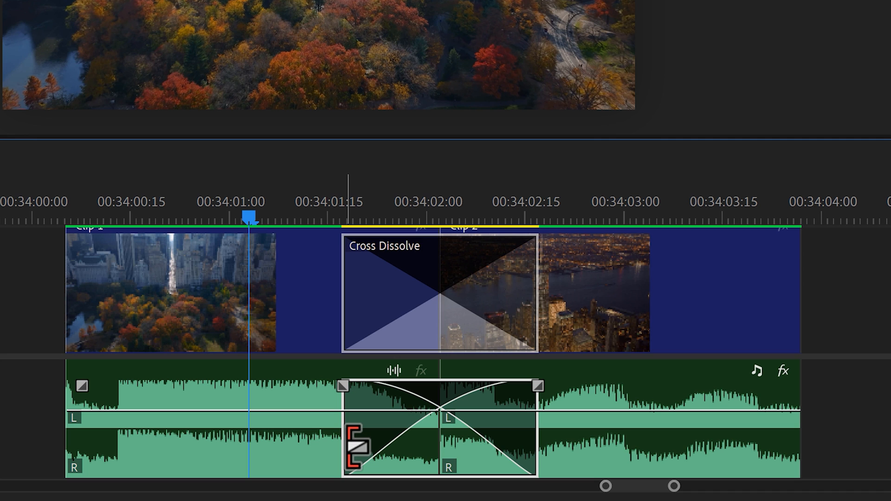
- Lengthen the Clip 1–Clip 2 audio crossfade and reshape its duration and curve
{"action": "left_click_drag", "start_coordinate": [342, 385], "coordinate": [262, 385]}
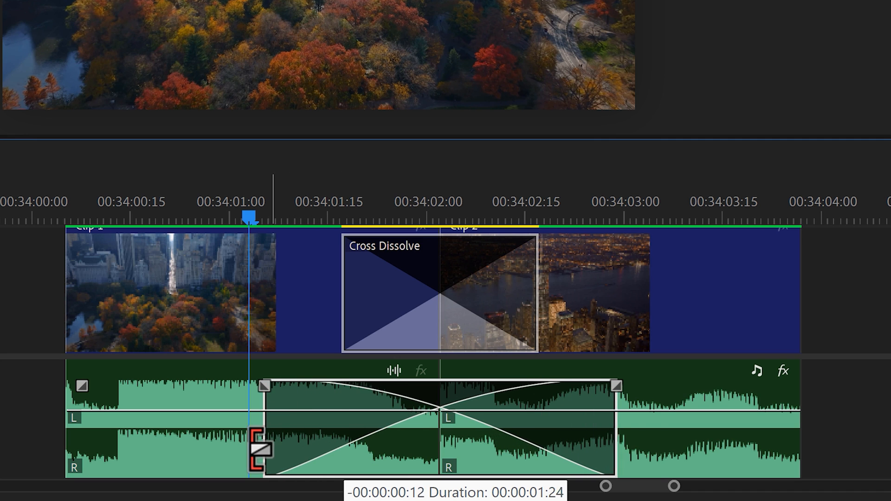
{"action": "left_click_drag", "start_coordinate": [264, 448], "coordinate": [345, 457]}
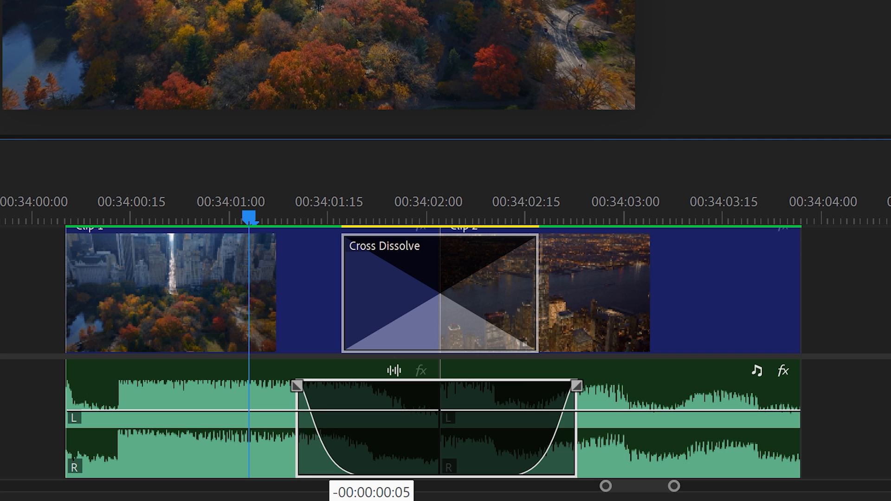
{"action": "left_click_drag", "start_coordinate": [295, 385], "coordinate": [309, 385]}
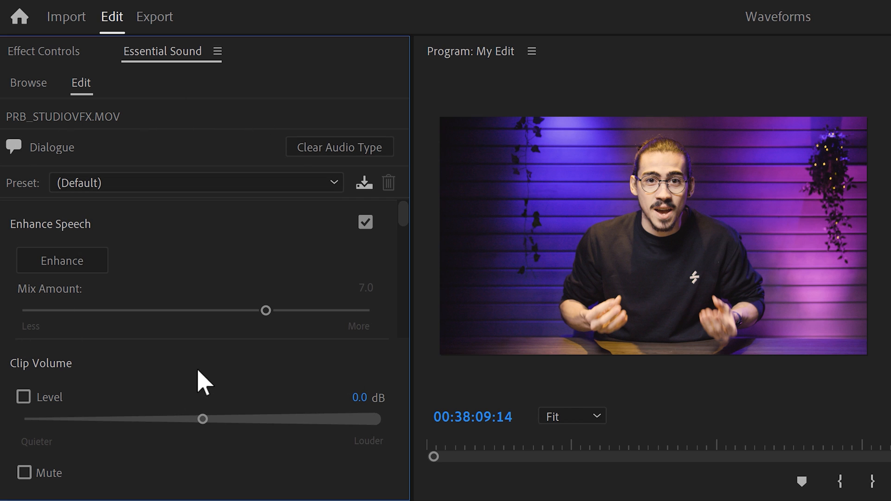
- Enhance speech on the dialogue clip and set the Mix Amount to about 1.2
{"action": "left_click", "coordinate": [63, 261]}
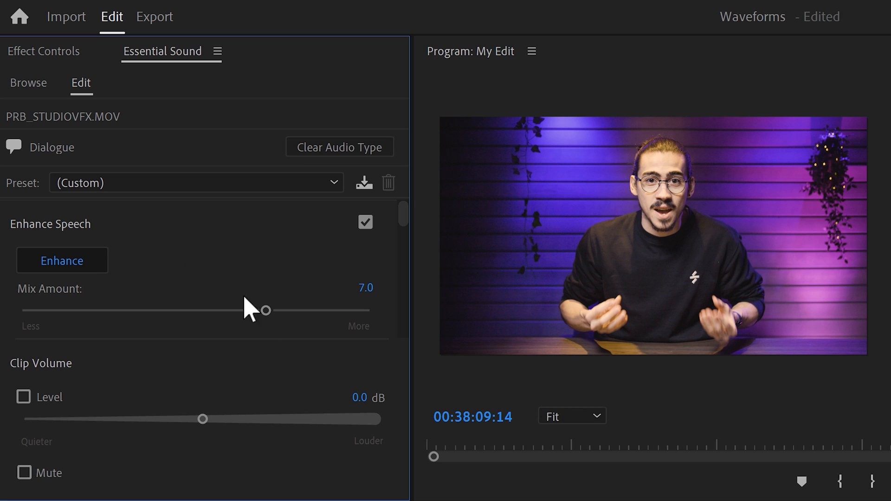
{"action": "left_click_drag", "start_coordinate": [262, 309], "coordinate": [63, 309]}
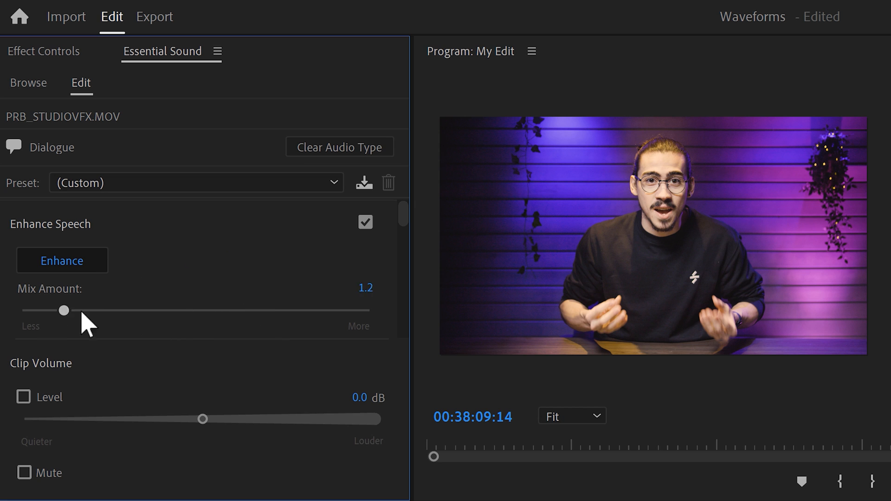
{"action": "left_click_drag", "start_coordinate": [63, 309], "coordinate": [309, 309]}
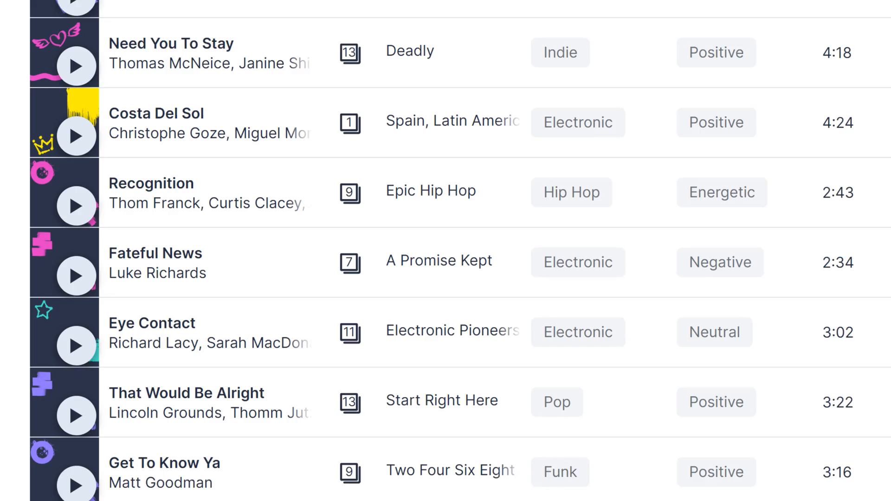
- Browse the Lickd catalogue down to the Premium charting tracks
{"action": "left_click", "coordinate": [679, 201]}
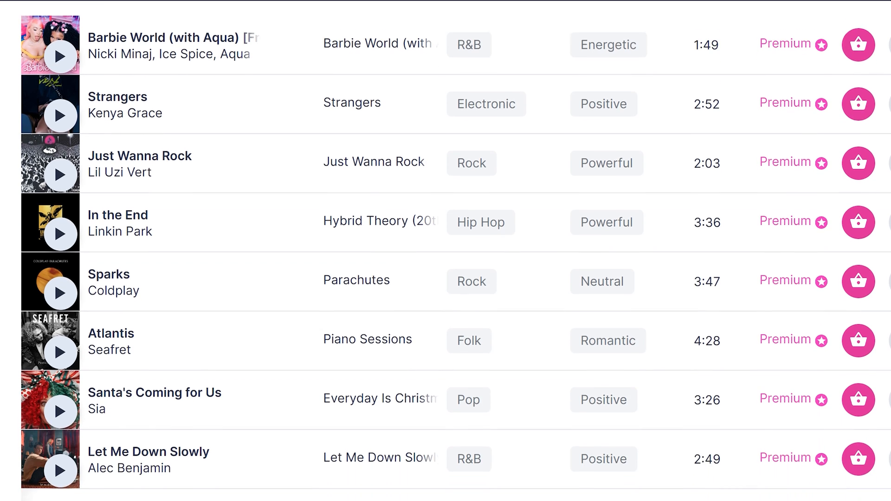
{"action": "scroll", "scroll_direction": "down", "scroll_amount": 3}
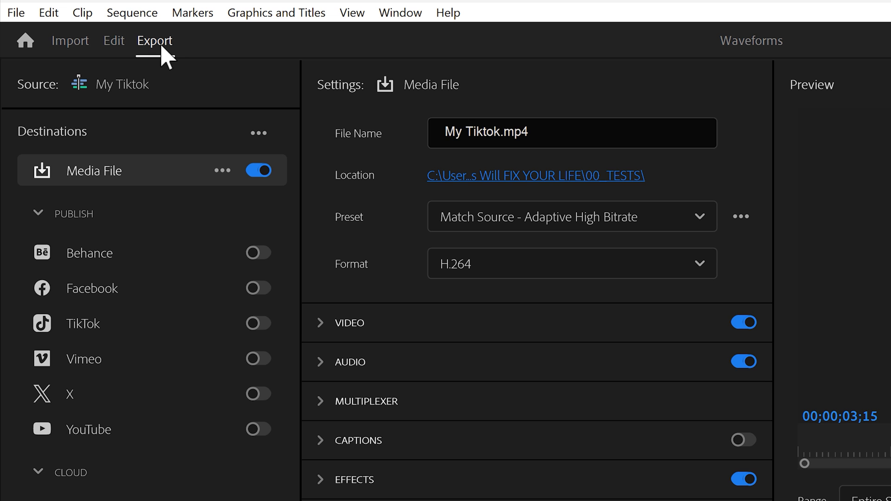
{"action": "mouse_move", "coordinate": [188, 79]}
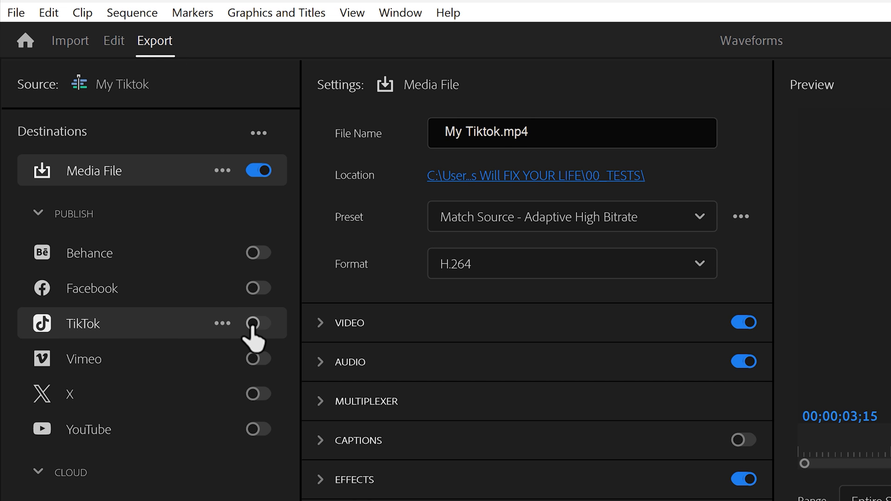
- Enable TikTok publishing for My Tiktok with the caption #AdobePremierePro
{"action": "left_click", "coordinate": [257, 323]}
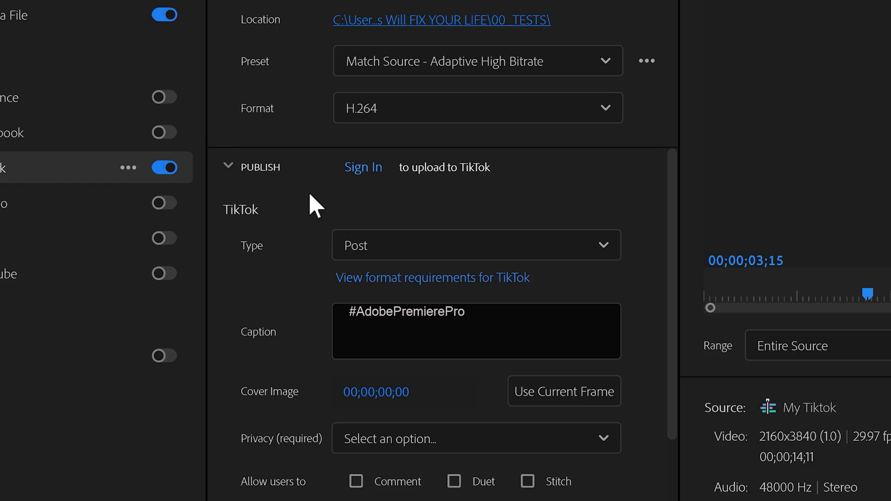
{"action": "scroll", "scroll_direction": "down", "scroll_amount": 3}
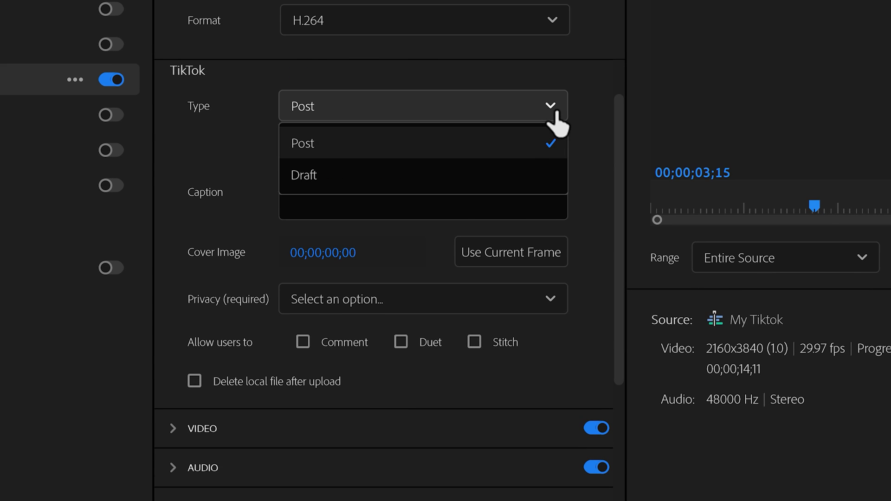
{"action": "mouse_move", "coordinate": [537, 187]}
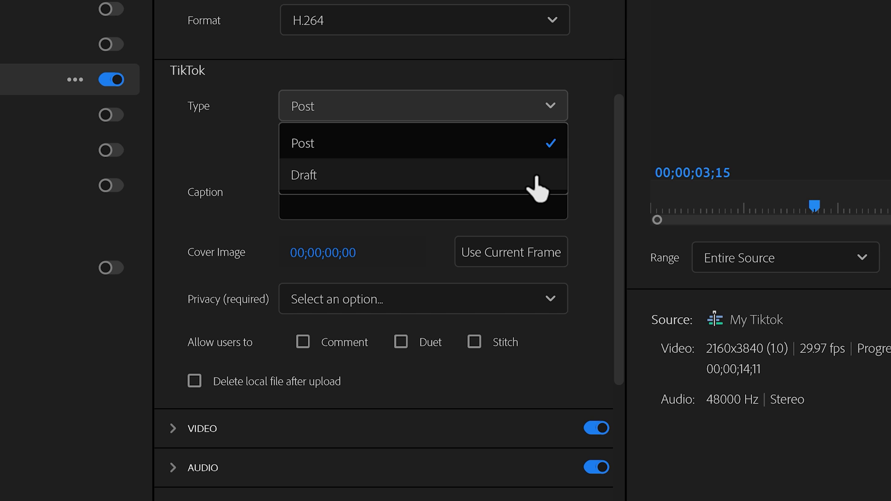
{"action": "type", "text": "#AdobePremierePro"}
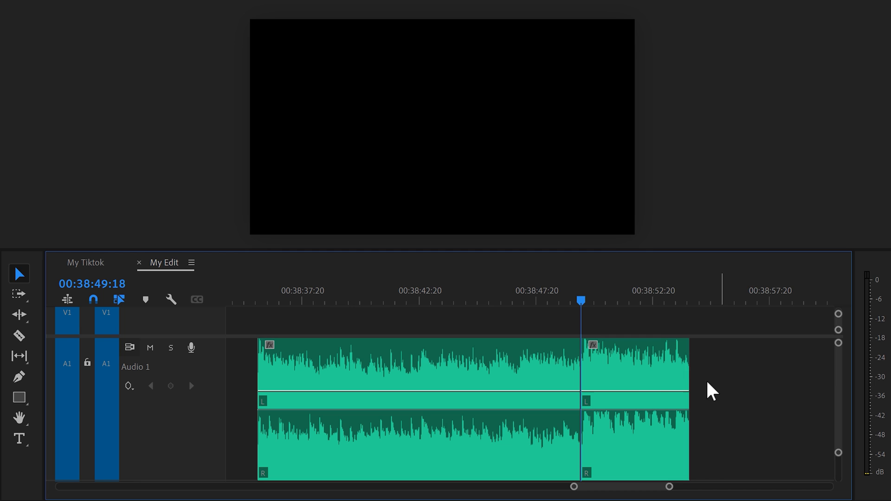
- Give the split-off end of the Cinematic audio Convolution Reverb with a different room impulse
{"action": "key", "text": "ctrl"}
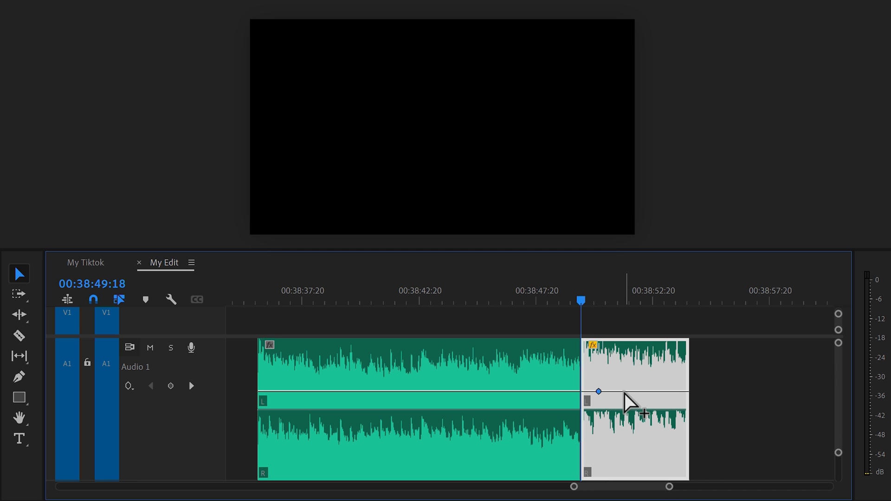
{"action": "left_click", "coordinate": [622, 391]}
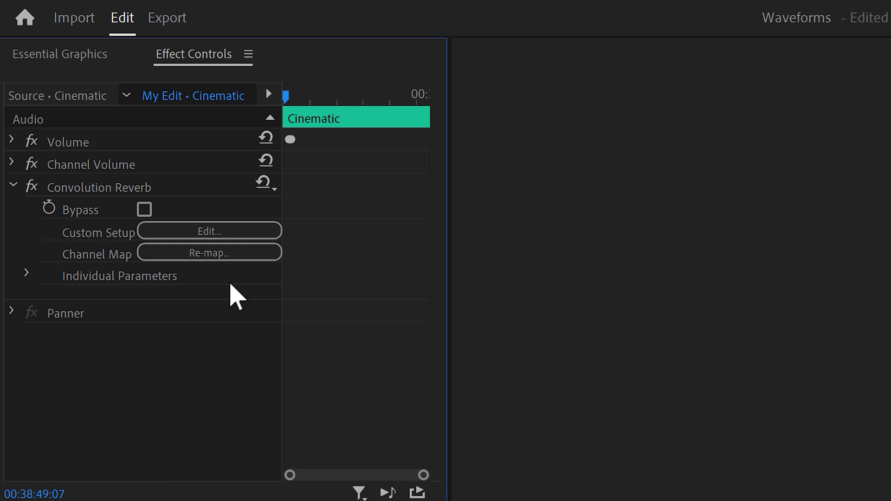
{"action": "left_click", "coordinate": [209, 230]}
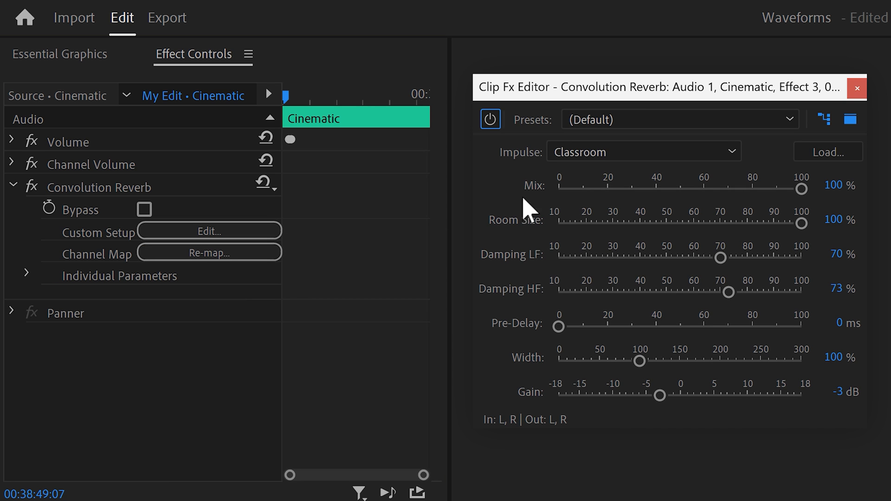
{"action": "left_click", "coordinate": [642, 152]}
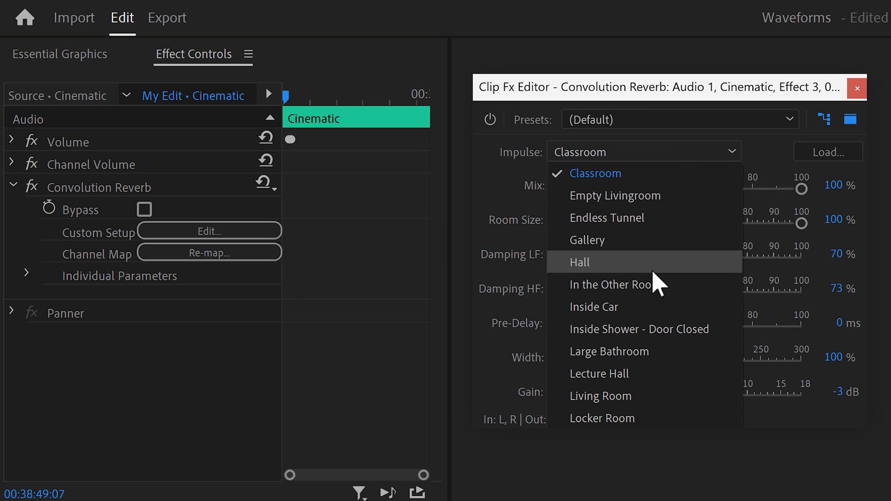
{"action": "left_click", "coordinate": [580, 262]}
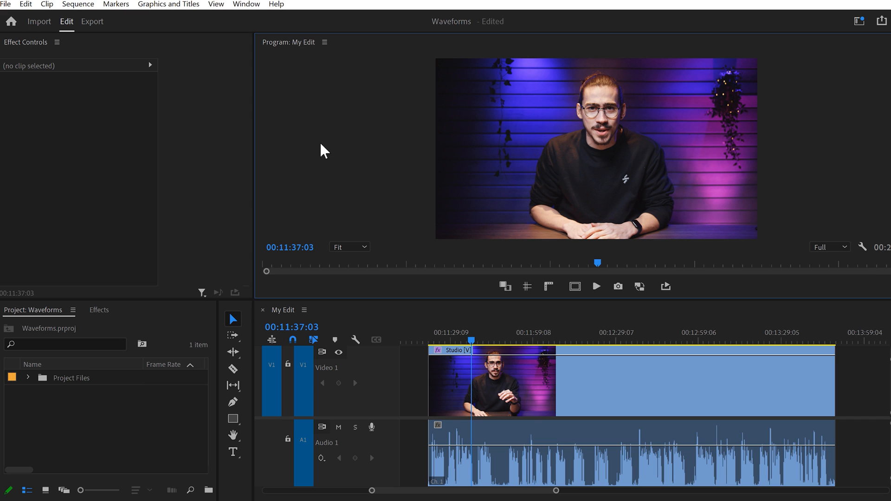
{"action": "mouse_move", "coordinate": [216, 74]}
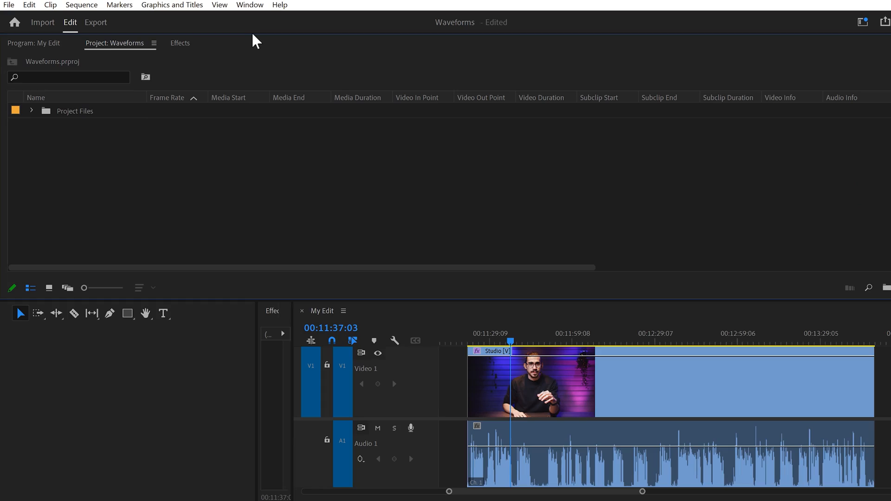
{"action": "left_click", "coordinate": [249, 5]}
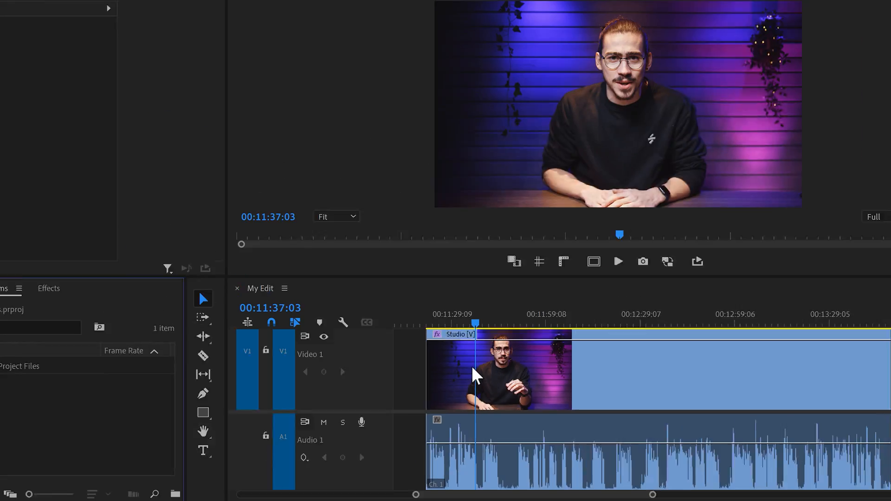
{"action": "left_click", "coordinate": [28, 5]}
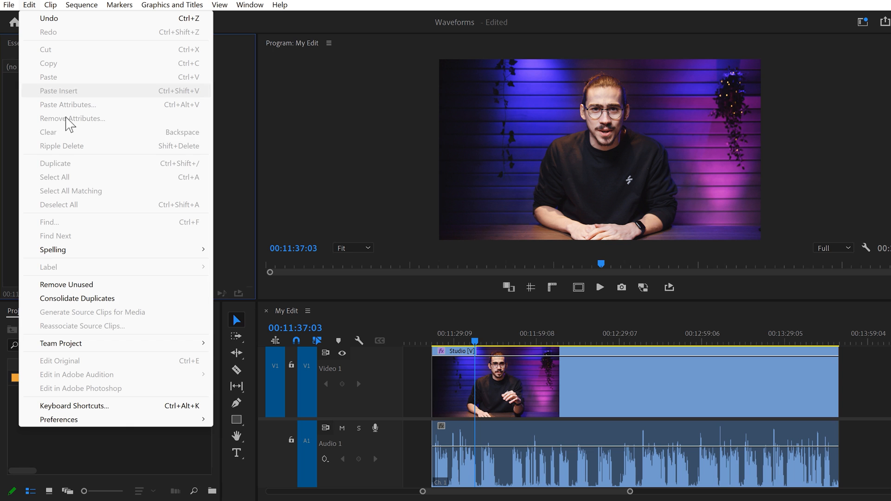
- Find 'reset to saved layout' in Keyboard Shortcuts and select its shortcut field for editing
{"action": "left_click", "coordinate": [73, 406]}
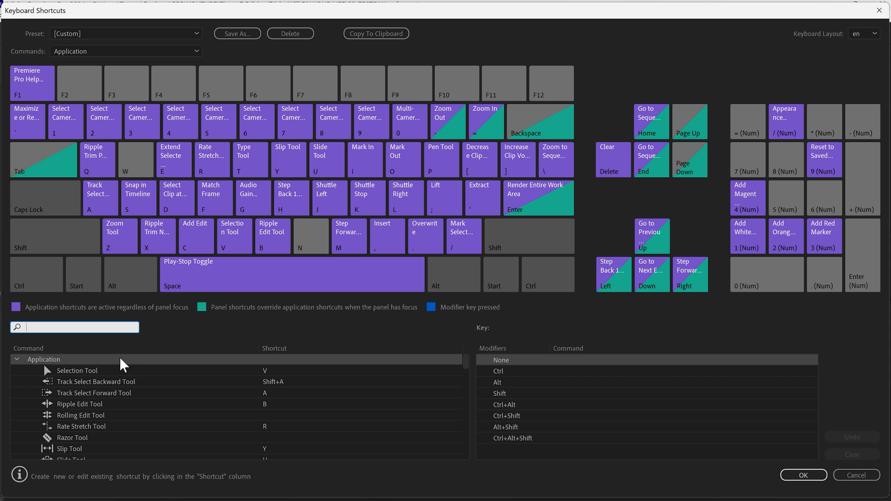
{"action": "type", "text": "reset to saved layout"}
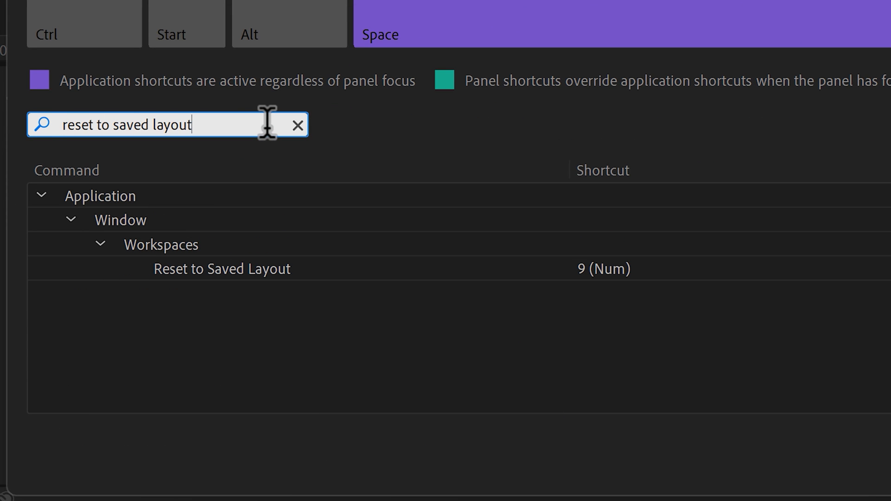
{"action": "left_click", "coordinate": [603, 269]}
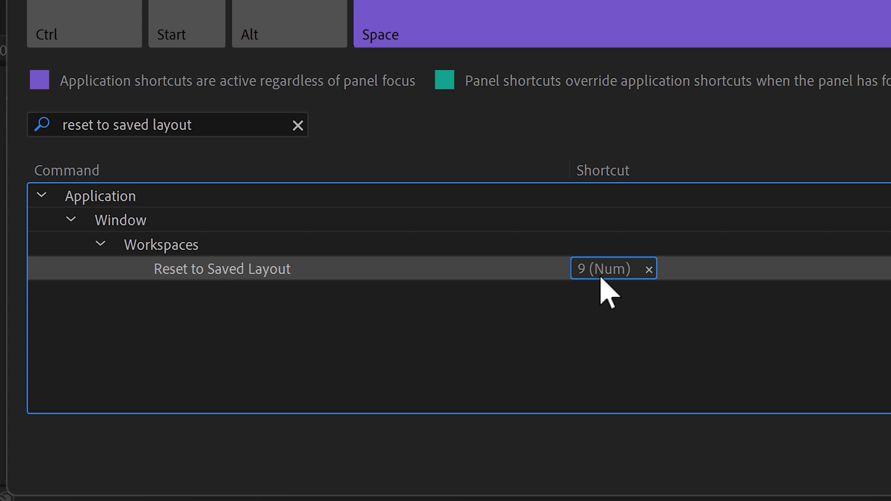